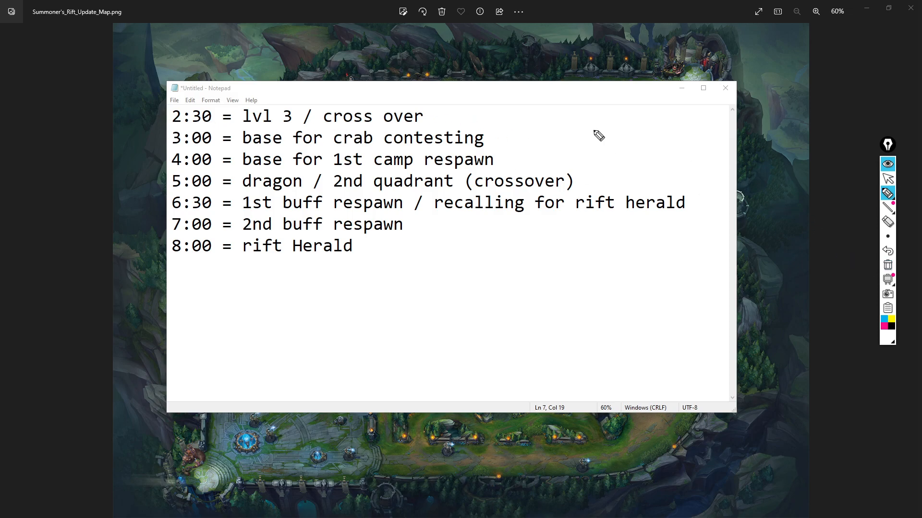
mouse_move(674, 113)
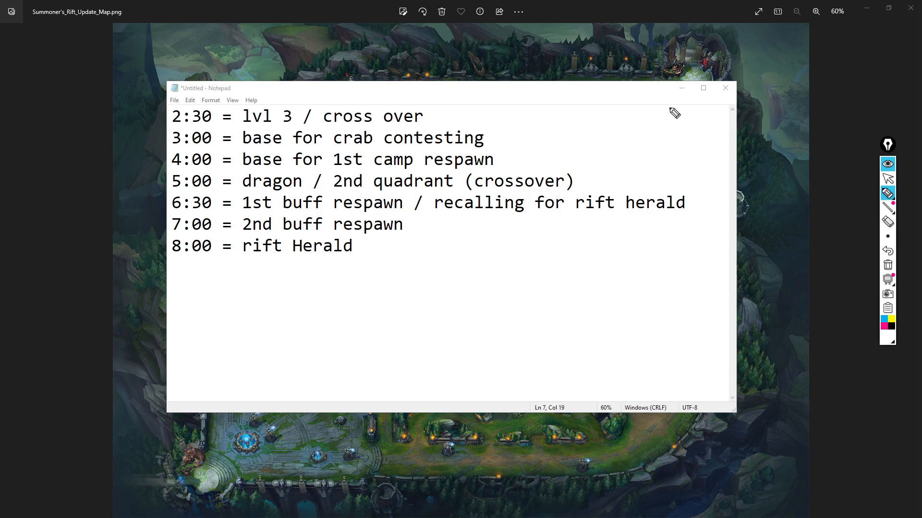
mouse_move(736, 159)
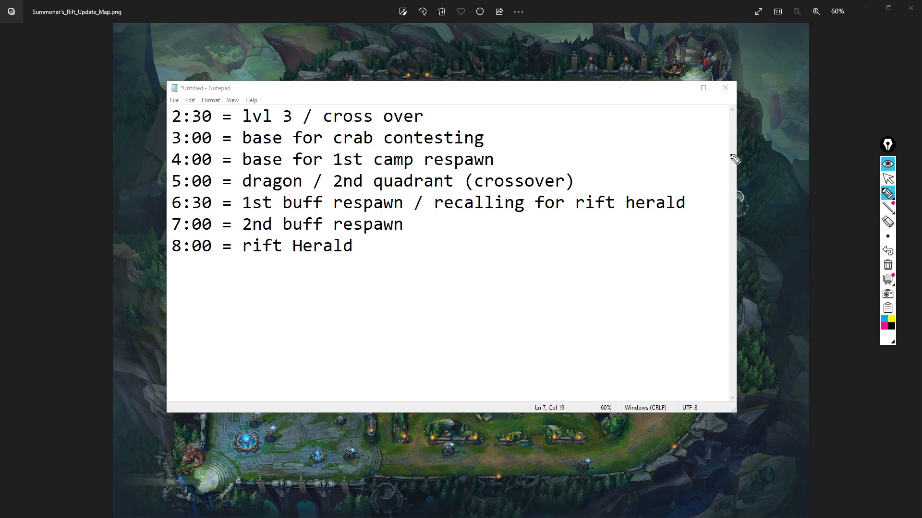
mouse_move(887, 178)
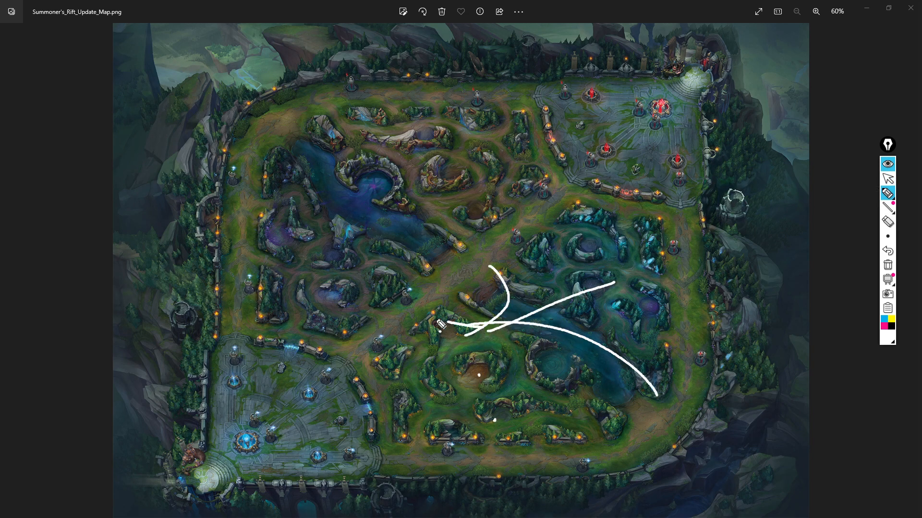
Sketch two jungle paths across the map, including the upper jungle, then clear them.
left_click_drag(441, 323, 400, 226)
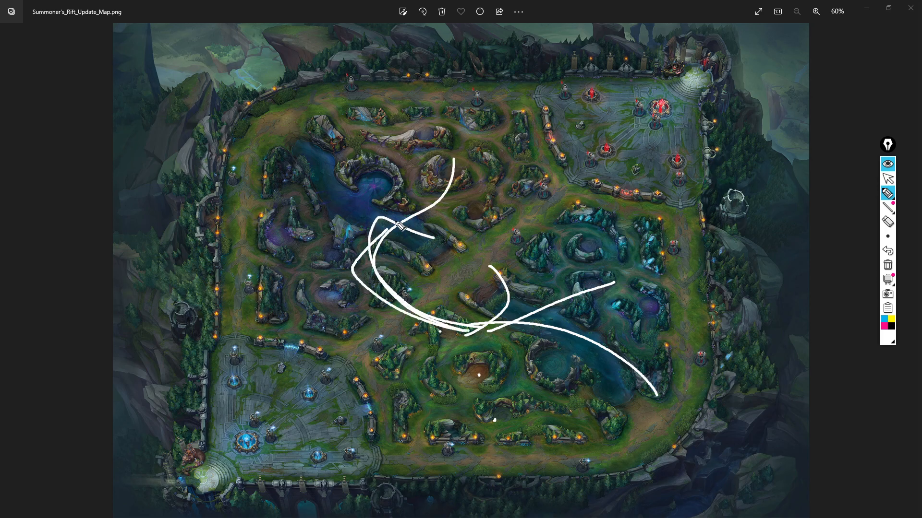
left_click_drag(400, 226, 311, 123)
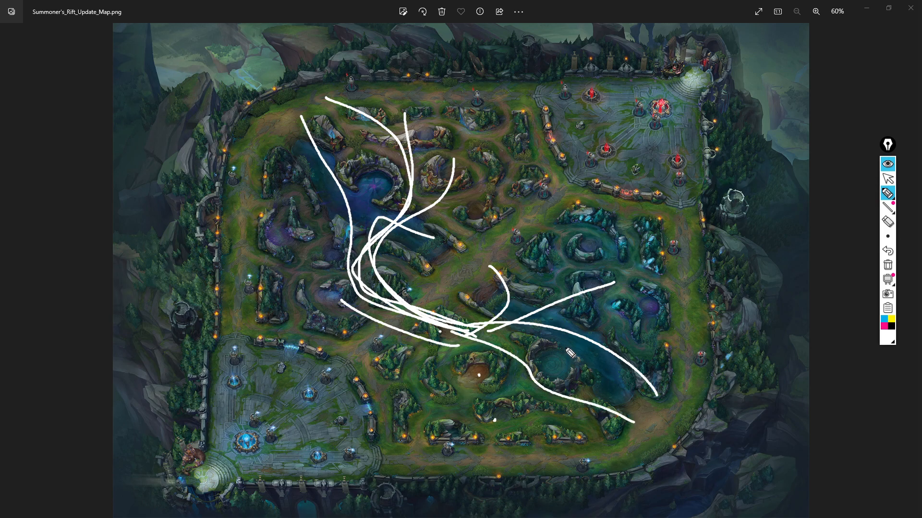
mouse_move(887, 264)
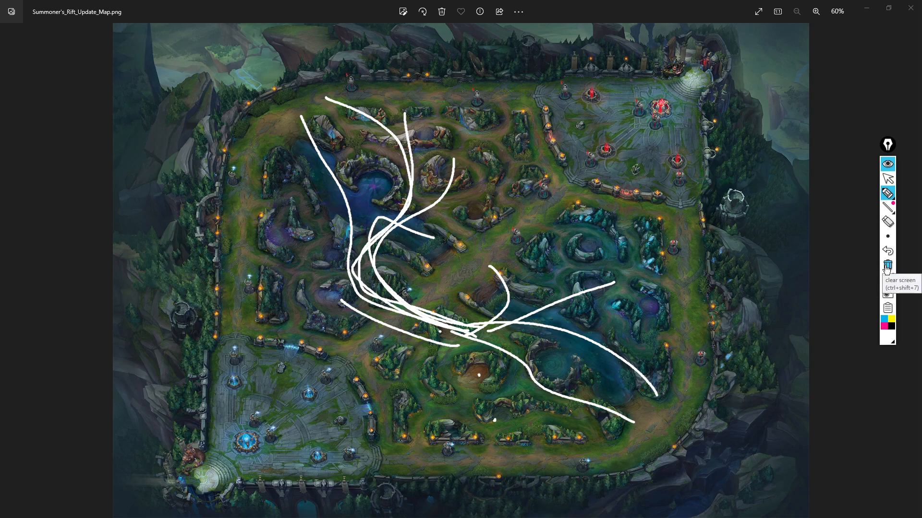
left_click(887, 265)
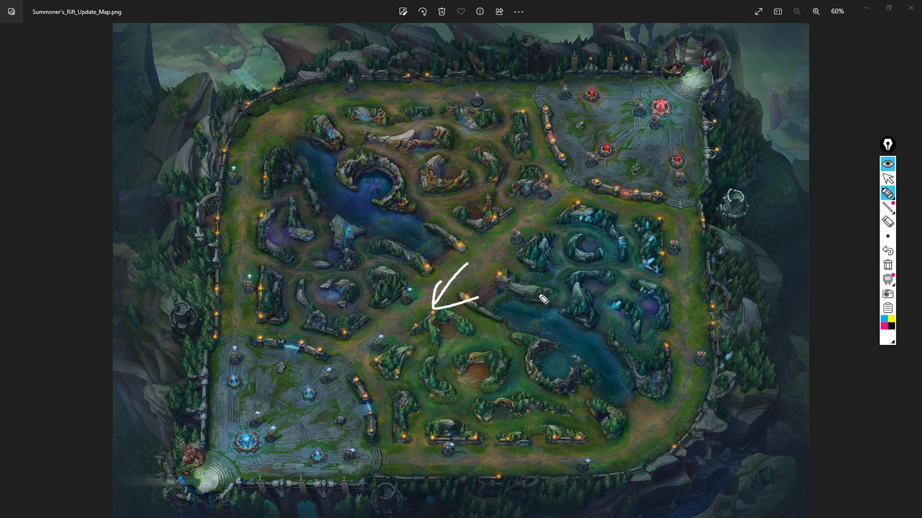
mouse_move(698, 262)
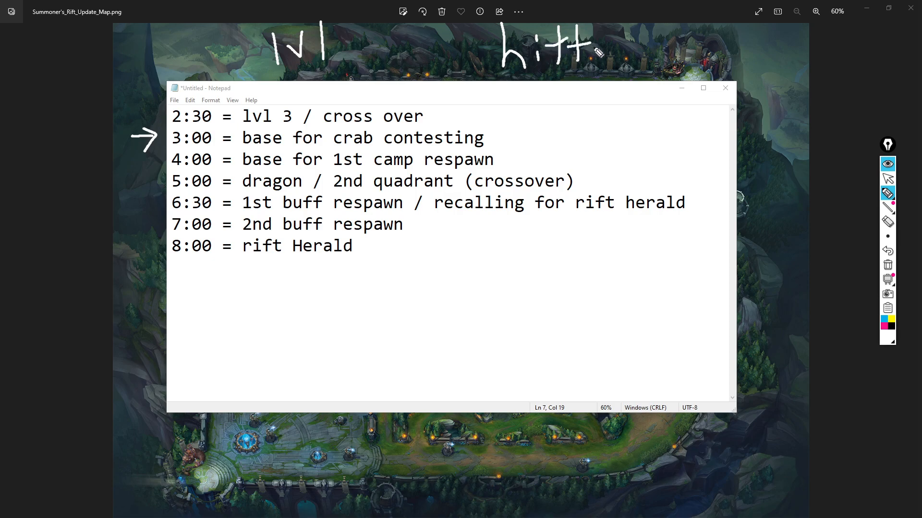
Underline the handwritten word 'hitting' above the timing notes.
left_click_drag(588, 59, 676, 65)
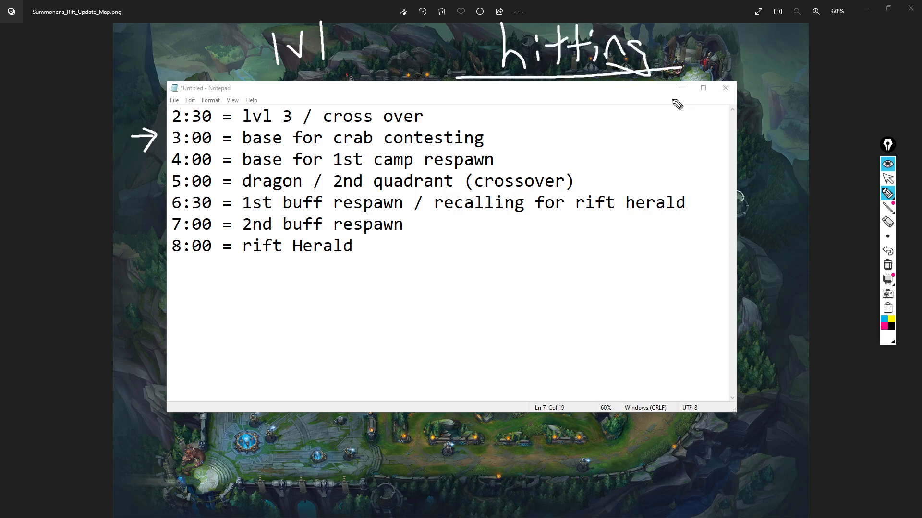
mouse_move(740, 137)
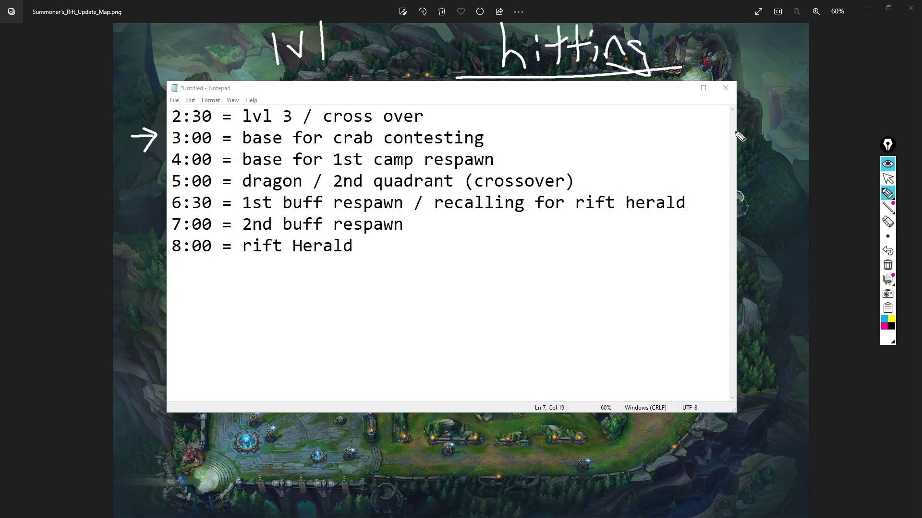
mouse_move(762, 137)
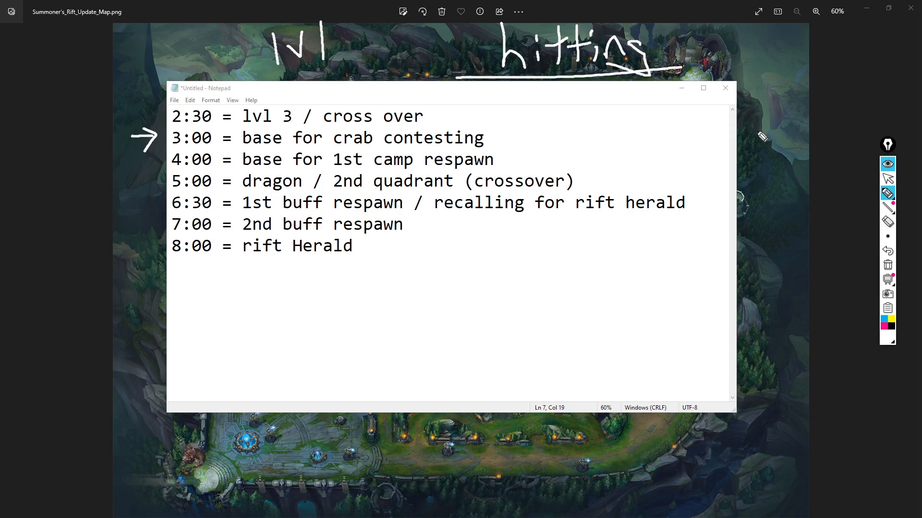
mouse_move(508, 474)
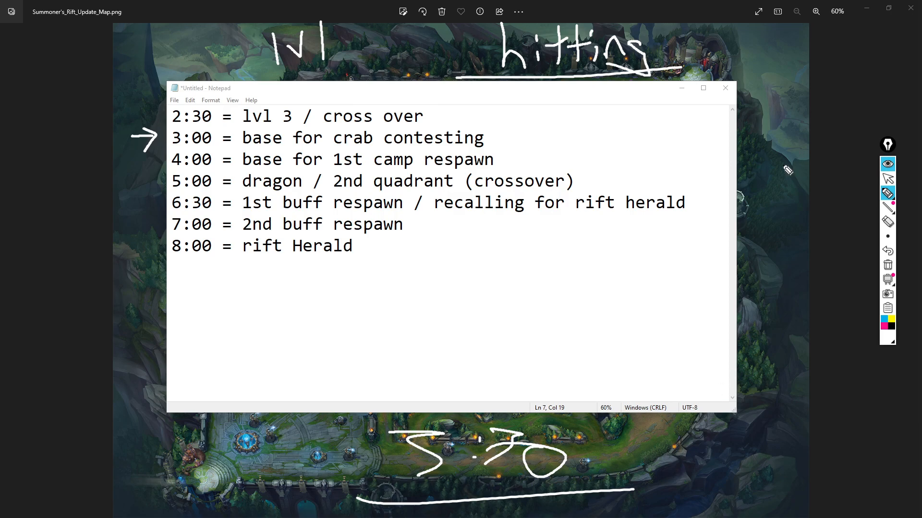
Circle the handwritten 5 right of the notes and write +3400 below it.
left_click_drag(746, 118, 800, 164)
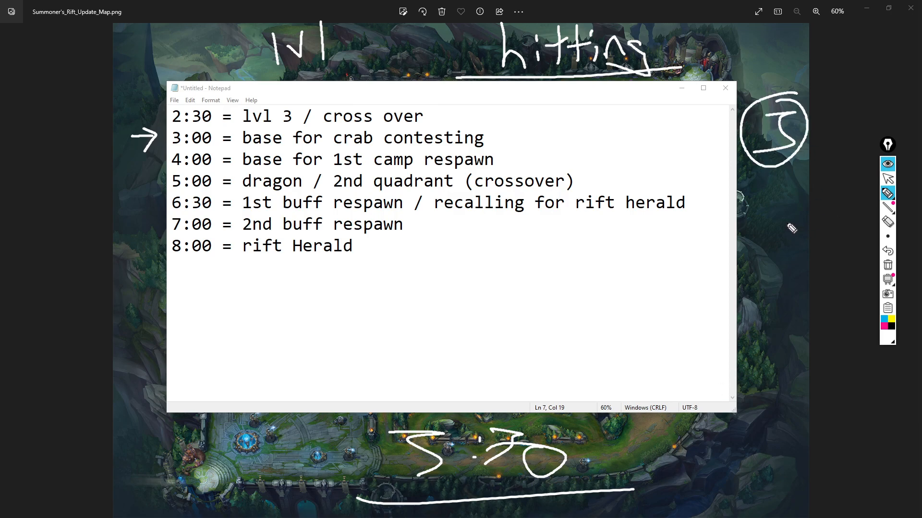
left_click_drag(746, 212, 775, 244)
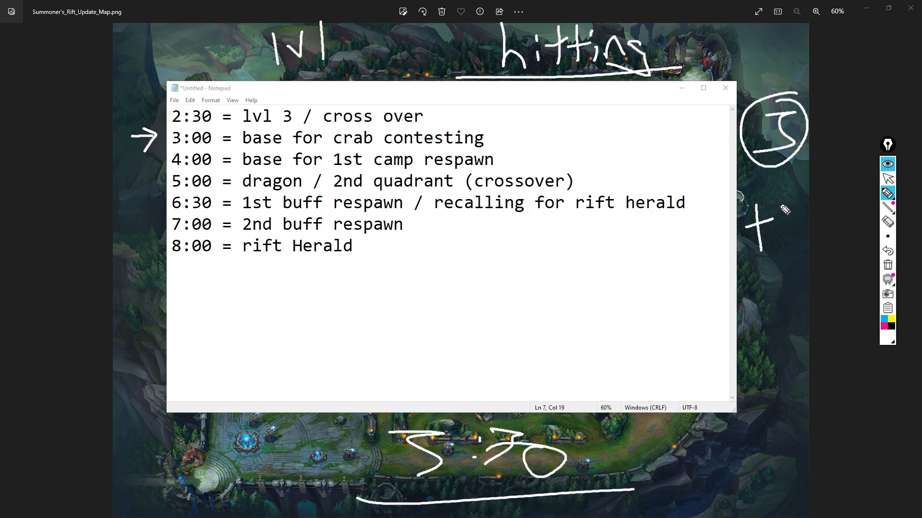
left_click_drag(775, 226, 840, 235)
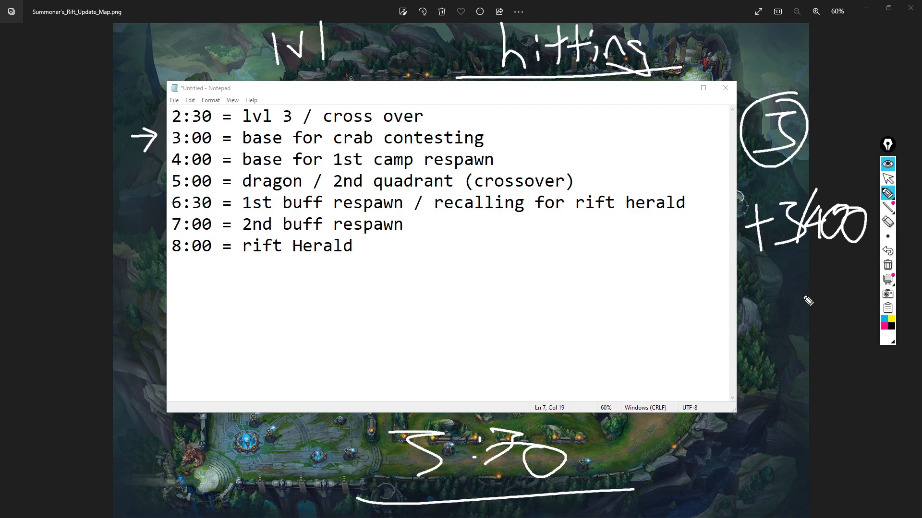
mouse_move(828, 191)
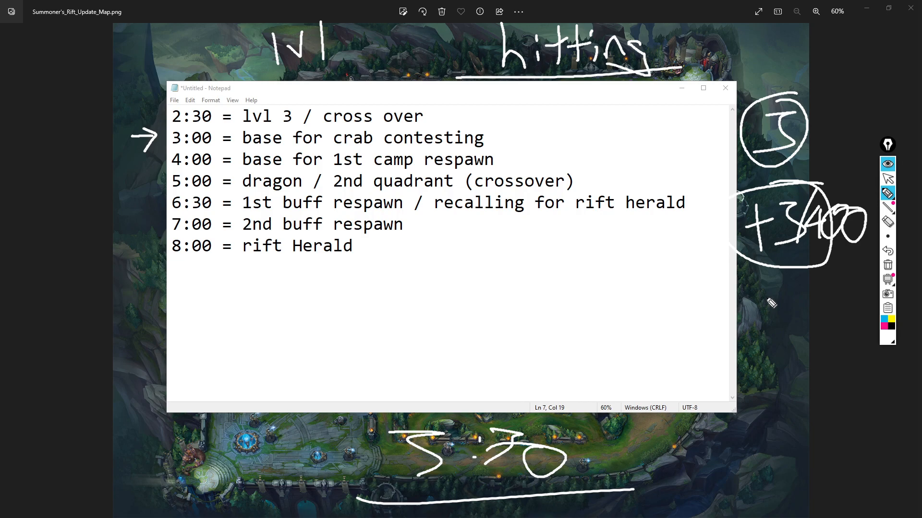
mouse_move(779, 306)
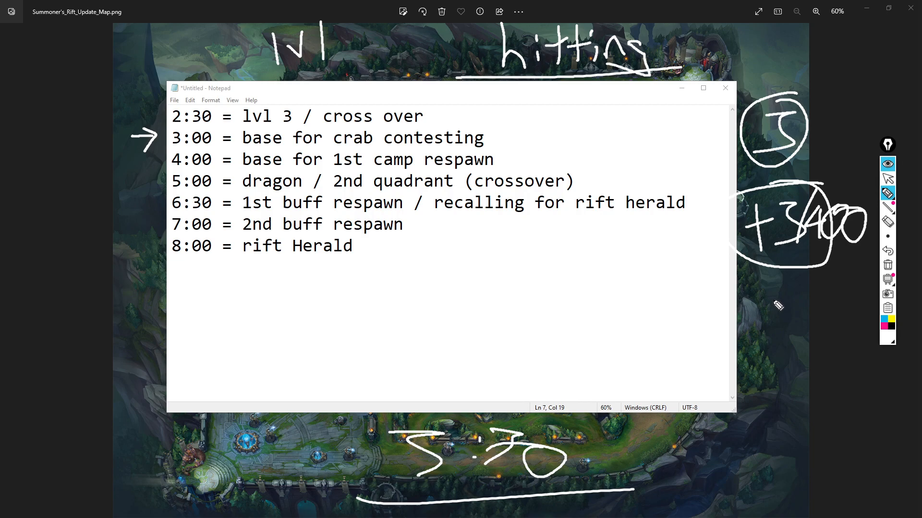
mouse_move(662, 382)
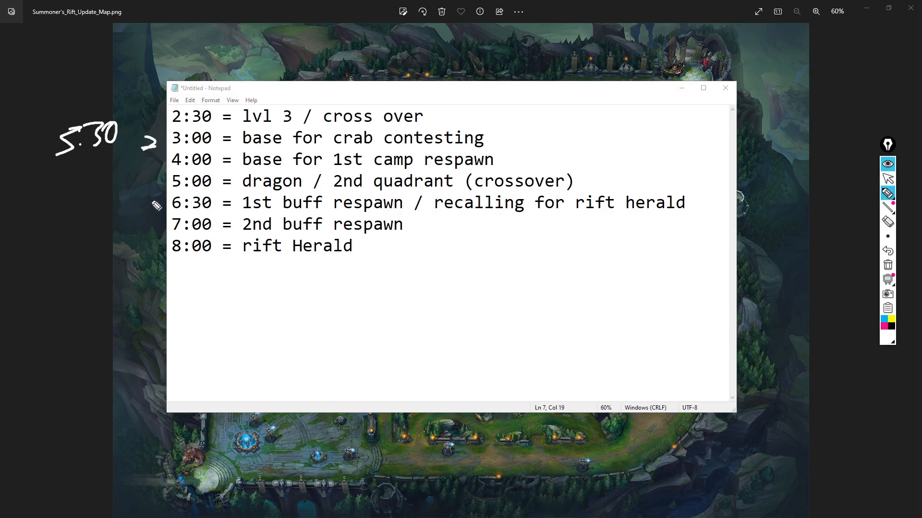
mouse_move(139, 211)
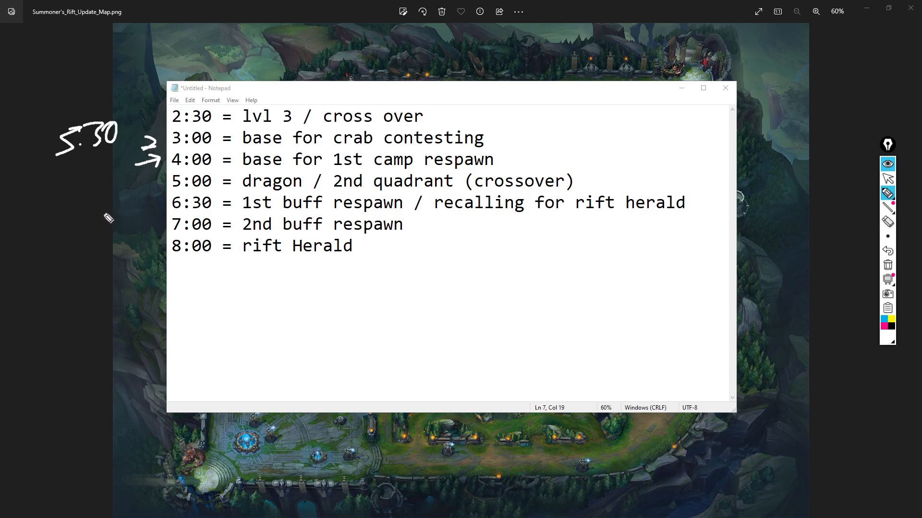
mouse_move(424, 393)
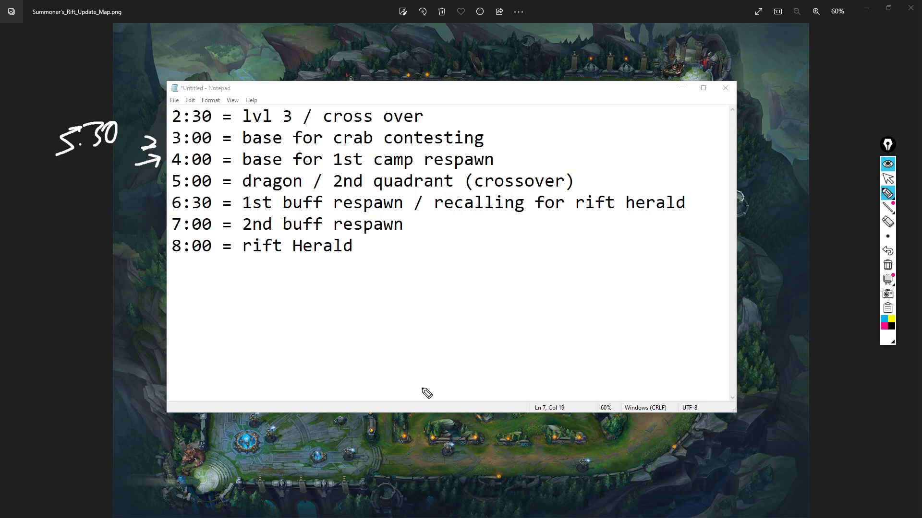
mouse_move(429, 396)
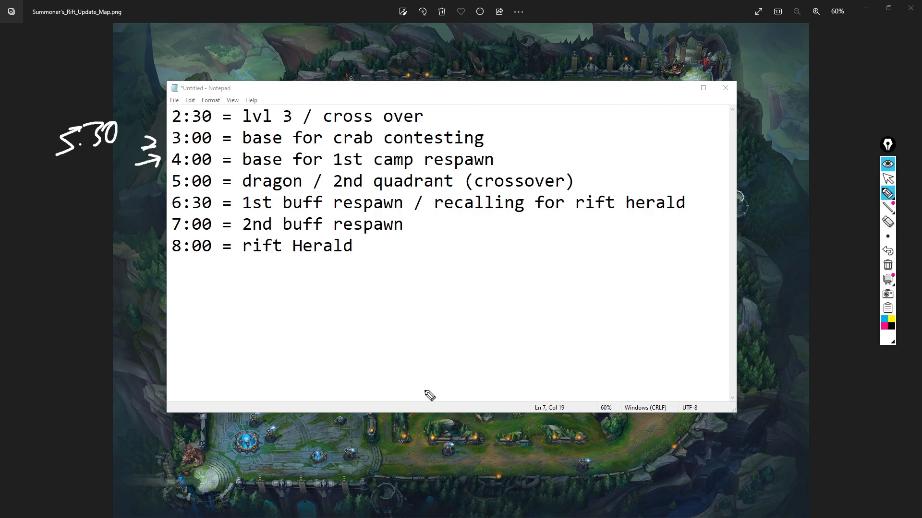
Draw a pen stroke near the bottom-left of the bare map.
left_click_drag(388, 452, 365, 494)
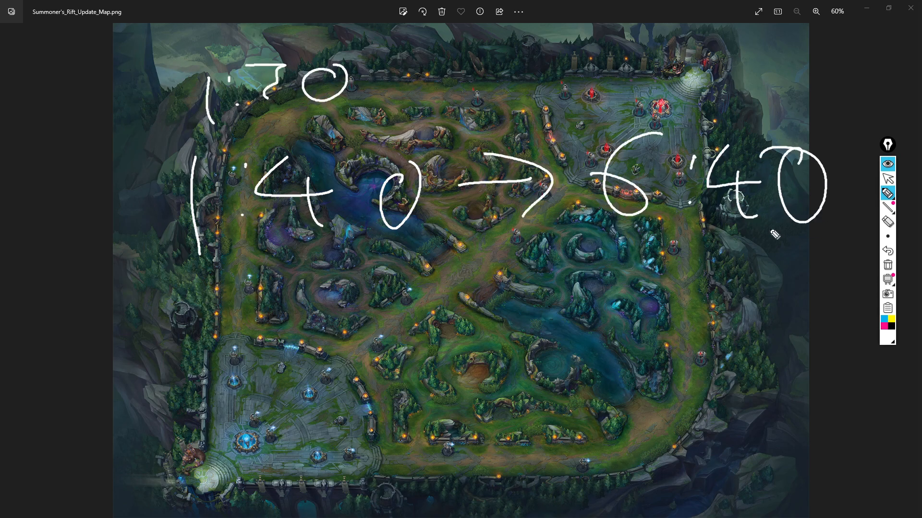
mouse_move(213, 280)
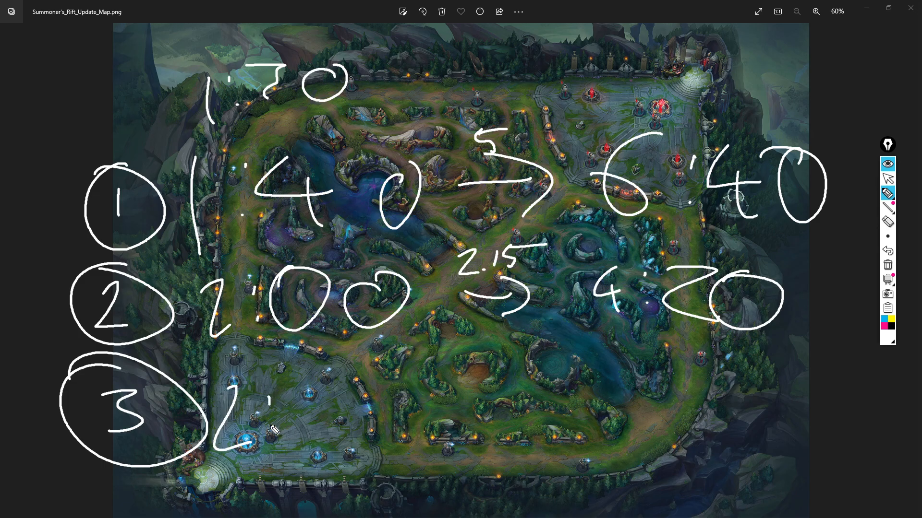
Finish row three with 2:25 and an arrow leading to 4:40ish.
left_click_drag(259, 412, 353, 412)
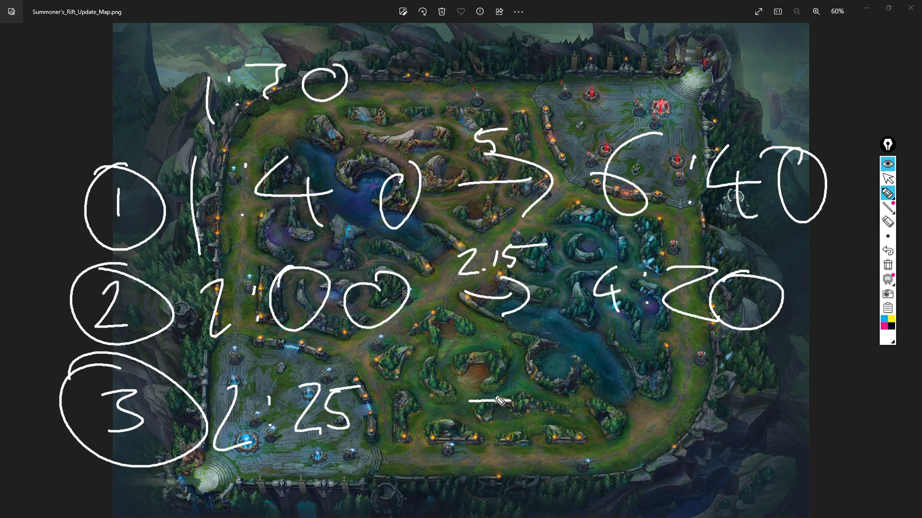
left_click_drag(599, 400, 746, 405)
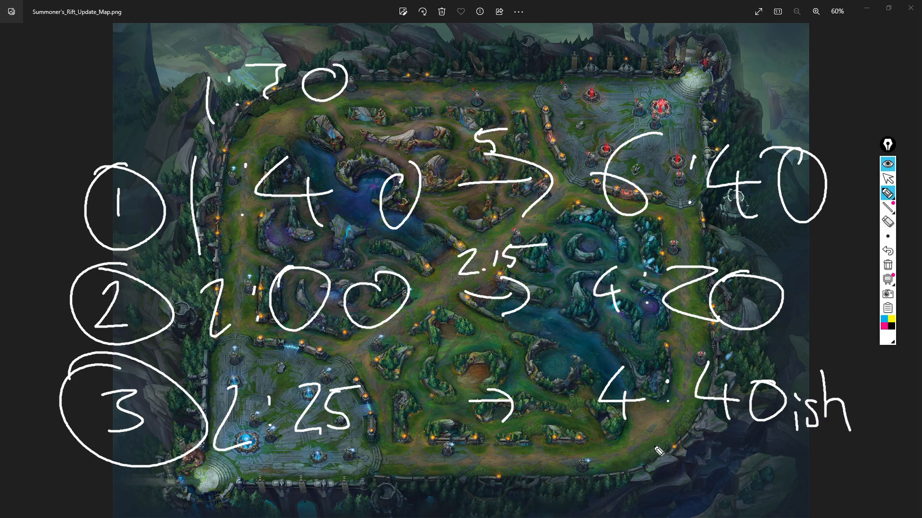
mouse_move(639, 440)
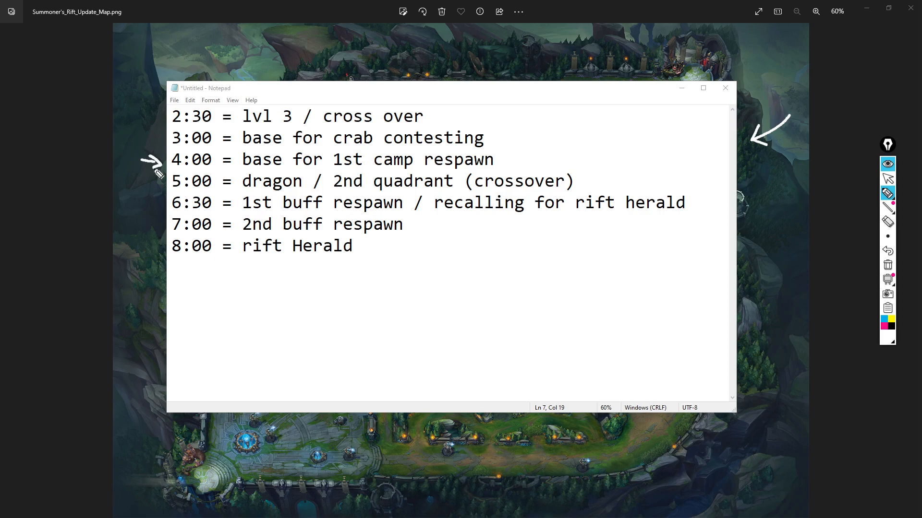
mouse_move(148, 245)
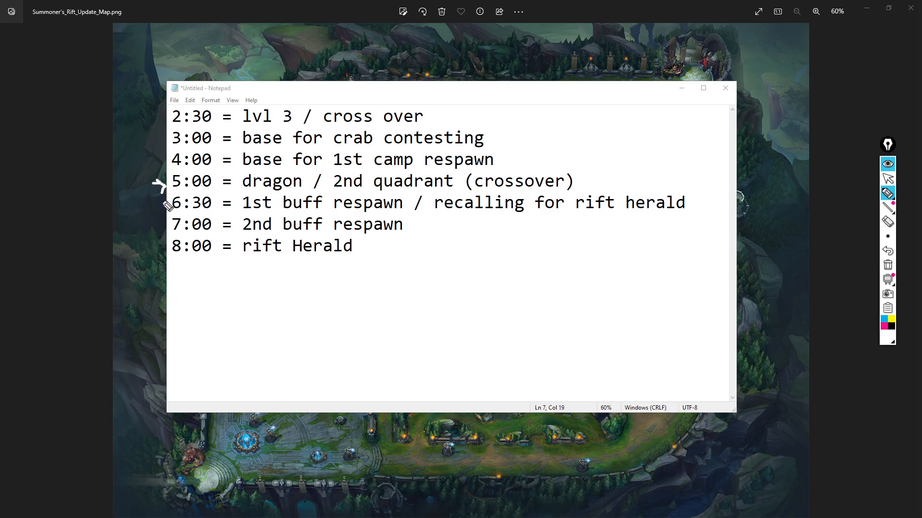
mouse_move(509, 195)
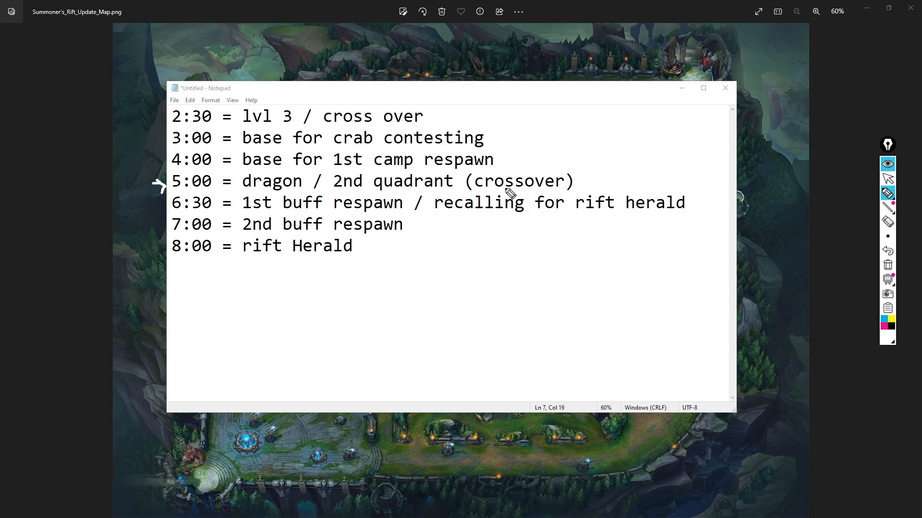
mouse_move(651, 194)
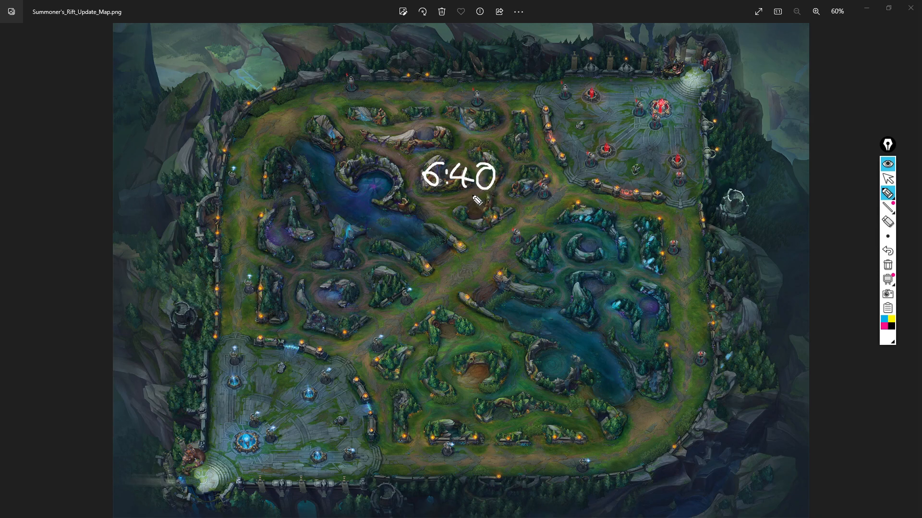
mouse_move(415, 134)
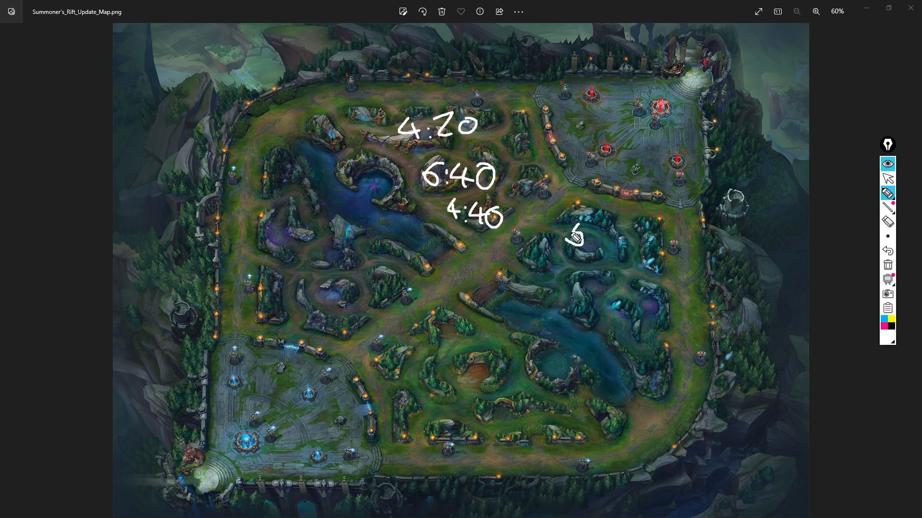
Draw the arrow from 4:40 to the circled 5:00, then clear the whole map.
left_click_drag(573, 232, 632, 244)
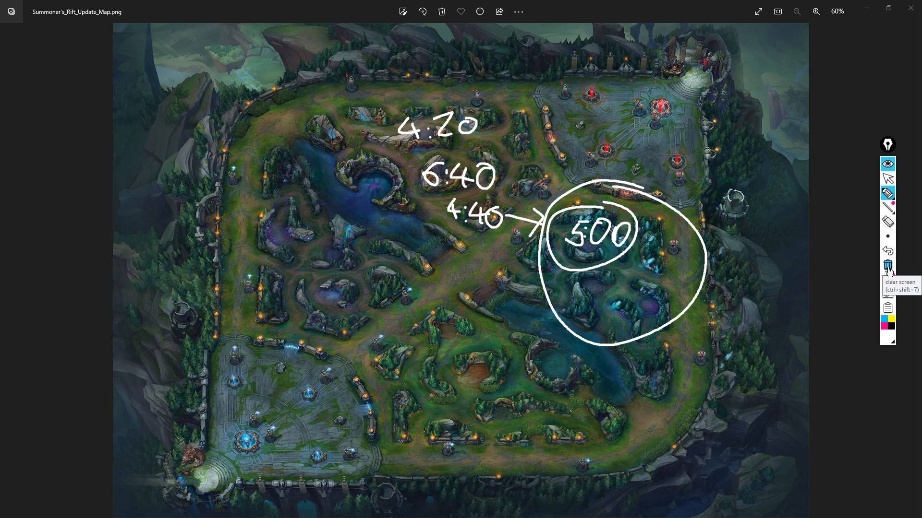
left_click(888, 265)
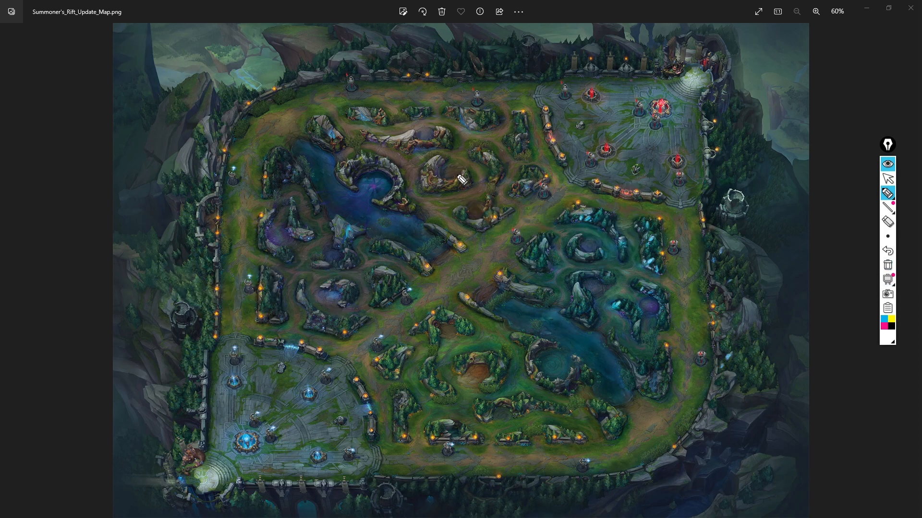
Sketch a blue-base route through bottom jungle, clear it, and draw a top-left path.
left_click_drag(428, 125, 652, 303)
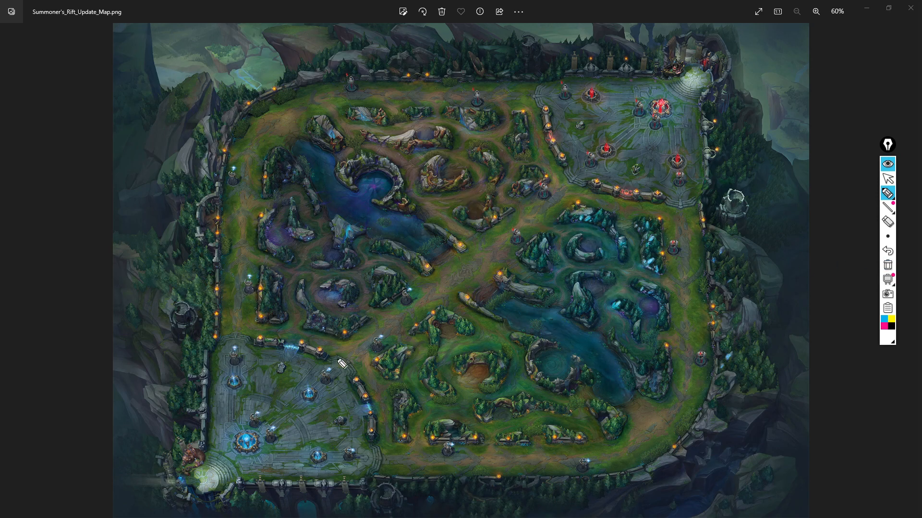
left_click_drag(223, 475, 496, 417)
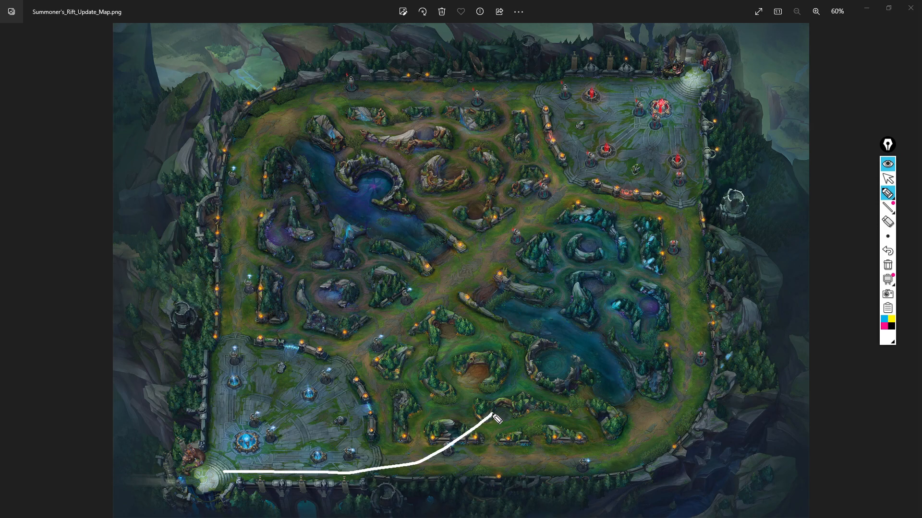
left_click_drag(492, 417, 482, 408)
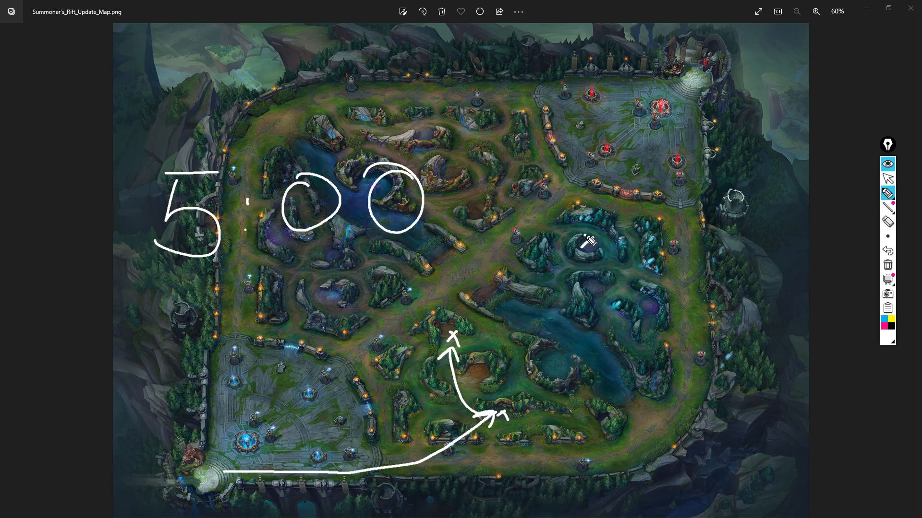
left_click(332, 299)
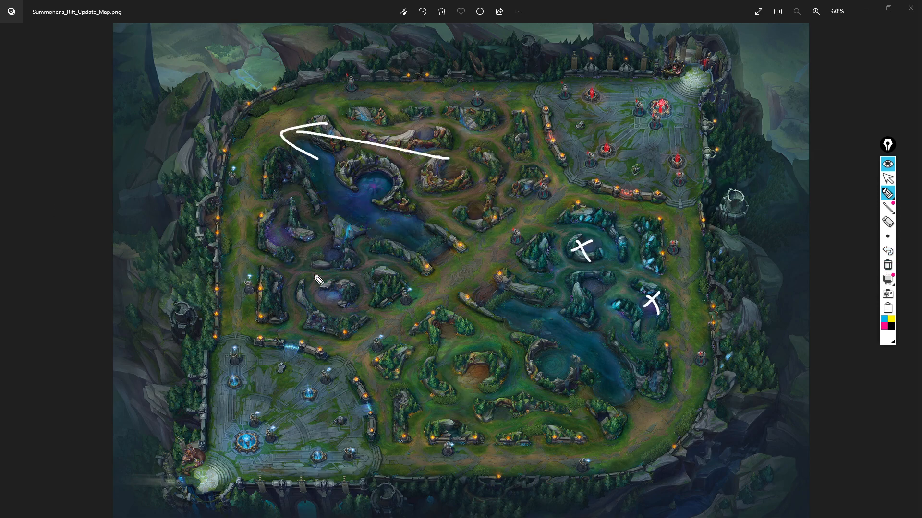
left_click_drag(314, 126, 311, 271)
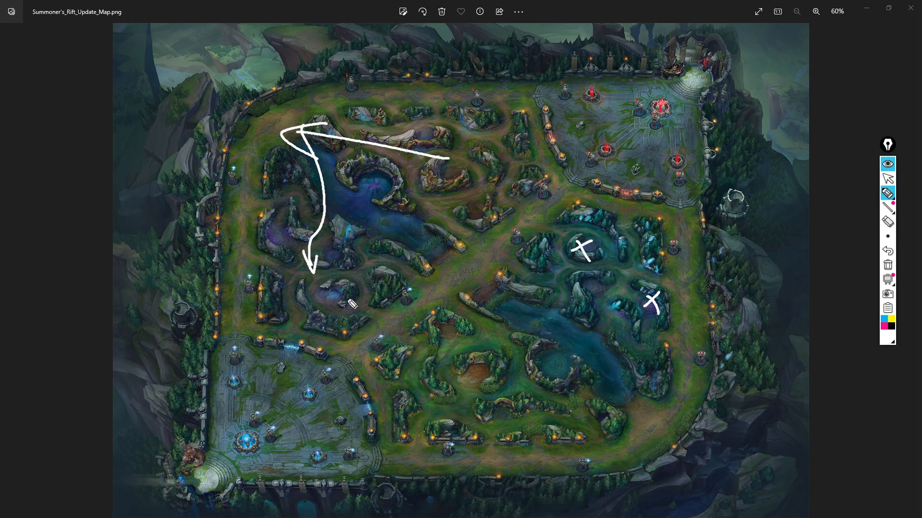
mouse_move(402, 299)
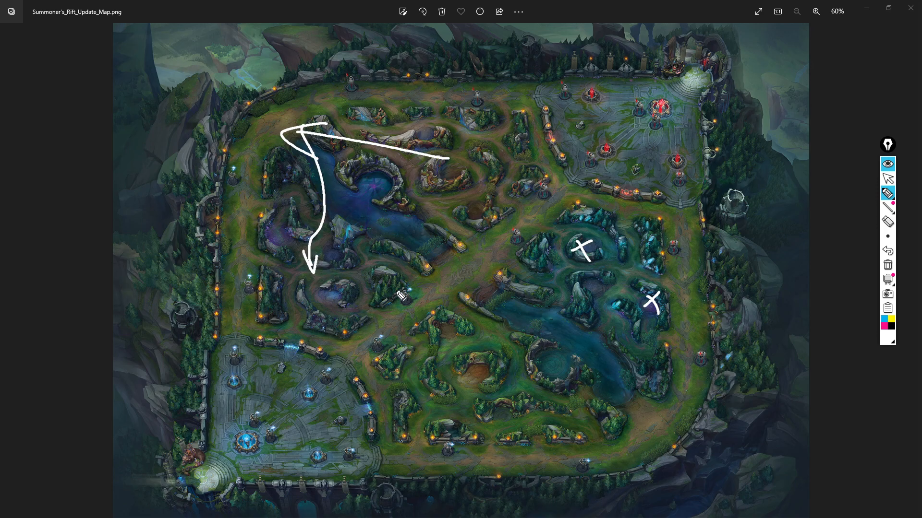
mouse_move(325, 276)
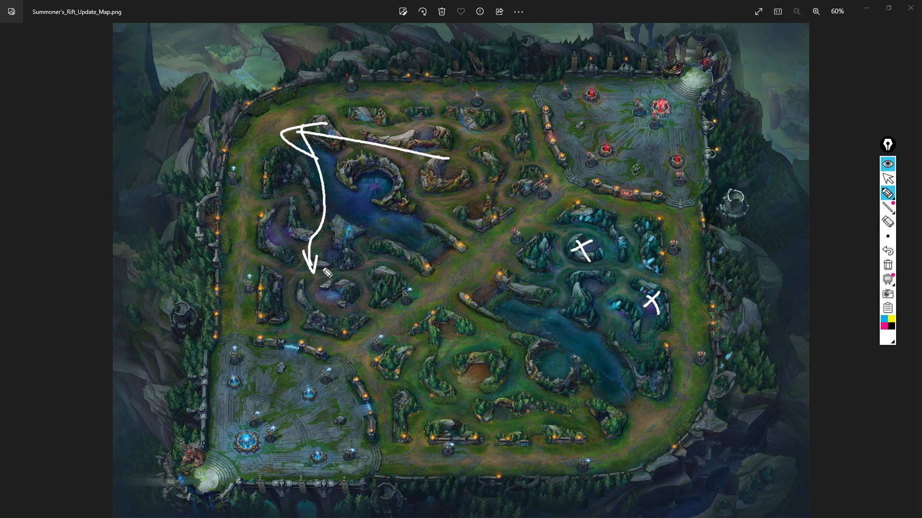
mouse_move(354, 291)
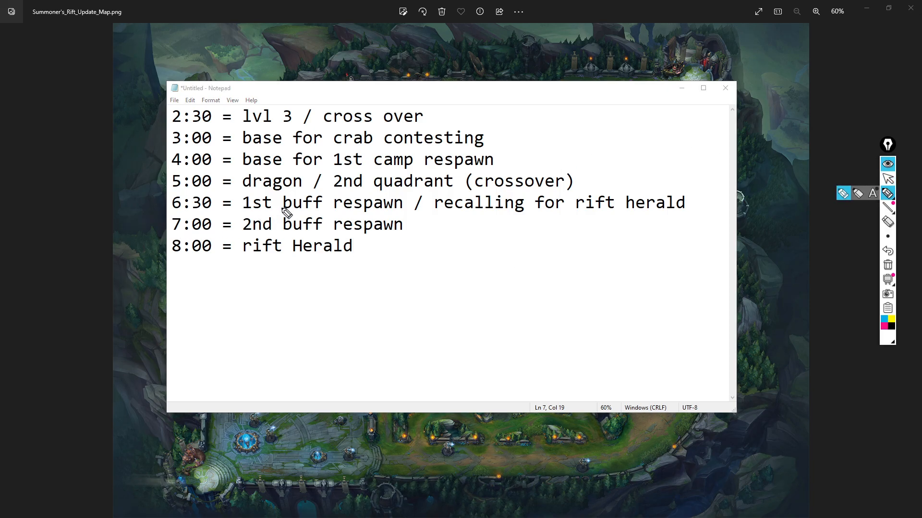
mouse_move(117, 217)
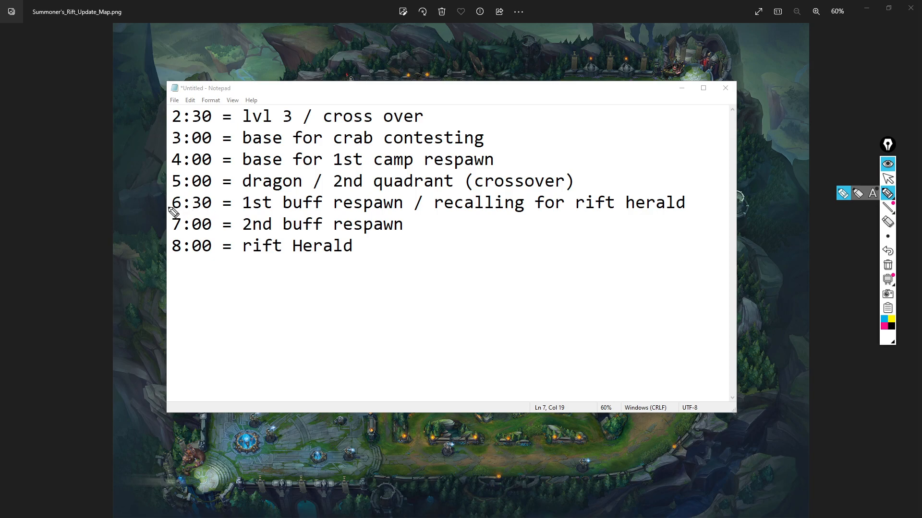
mouse_move(122, 212)
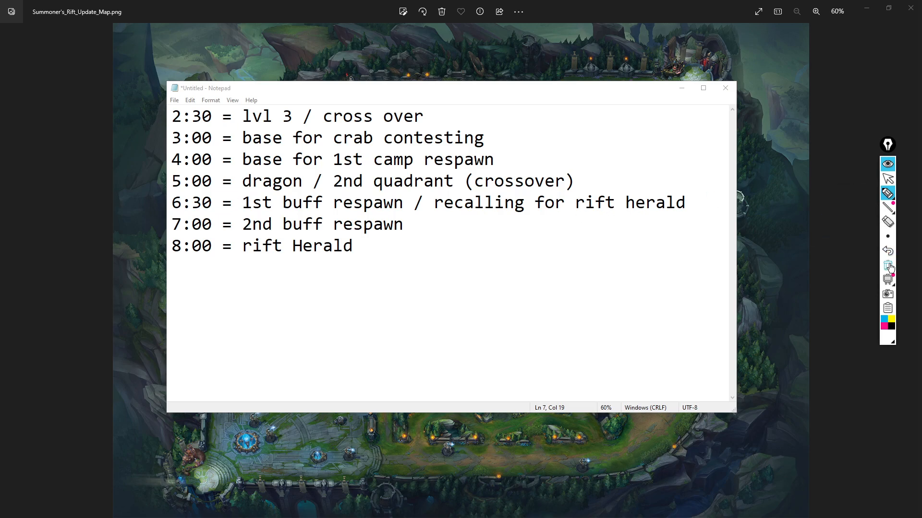
Uncover the map and draw the 6:00 timer and a route through bottom-side camps.
left_click(725, 88)
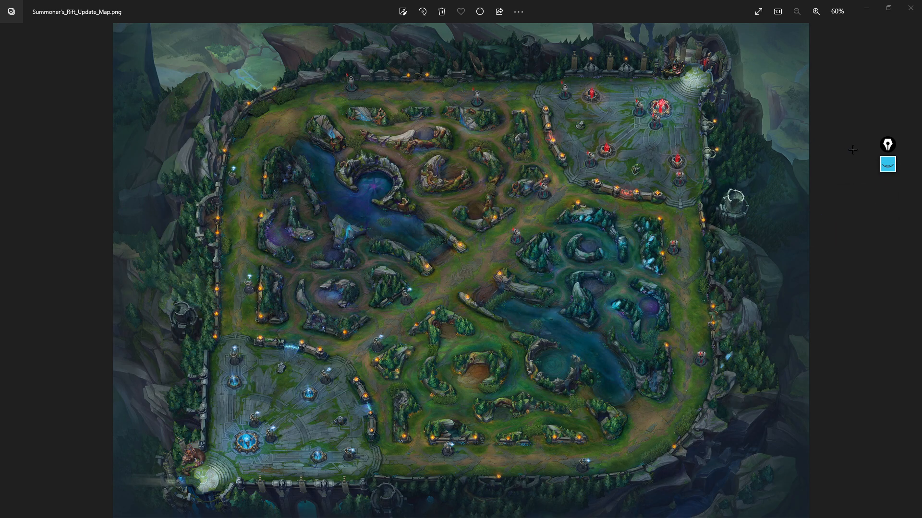
left_click(887, 164)
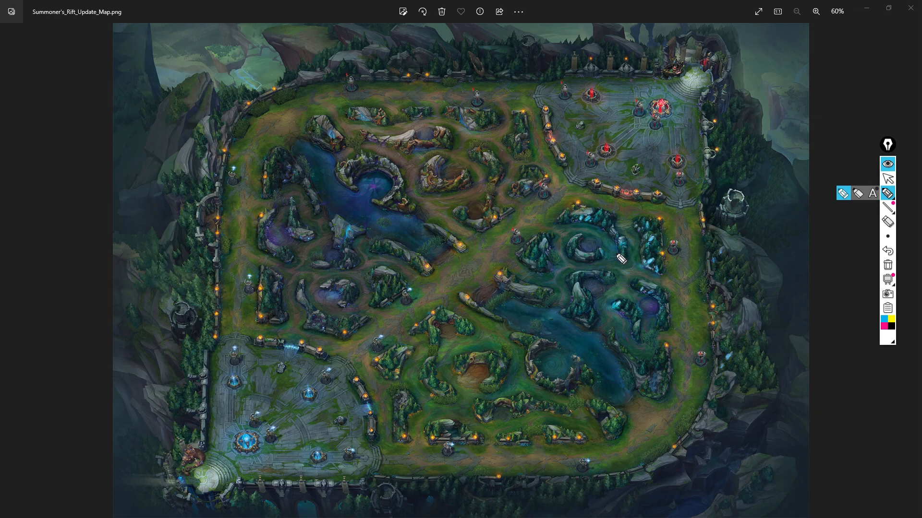
left_click_drag(496, 405, 502, 432)
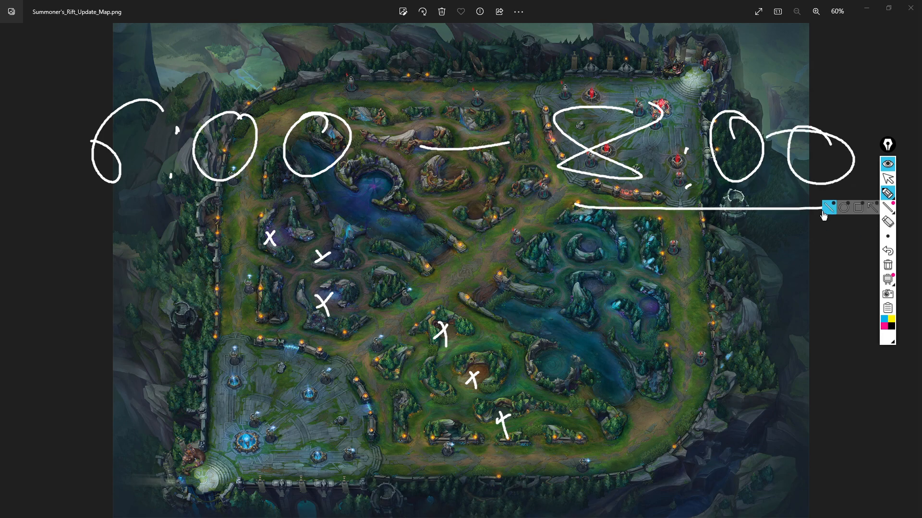
mouse_move(498, 226)
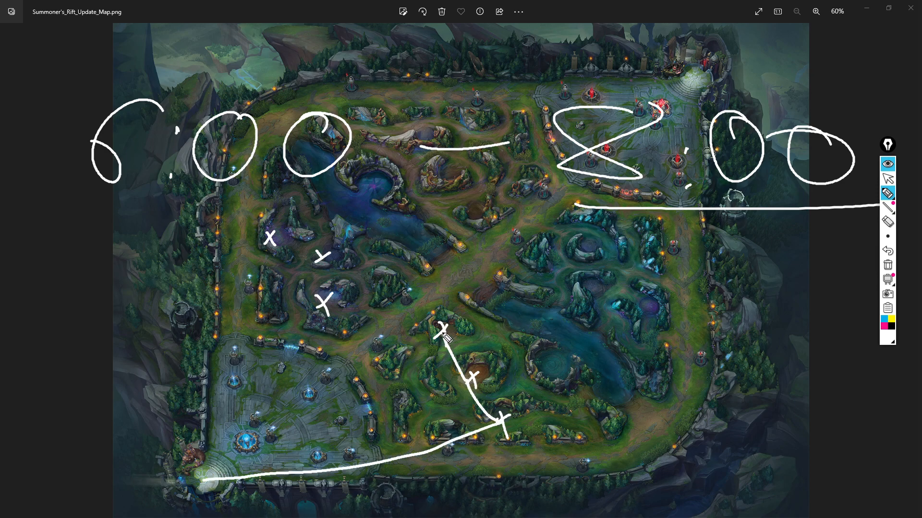
left_click_drag(270, 241, 444, 326)
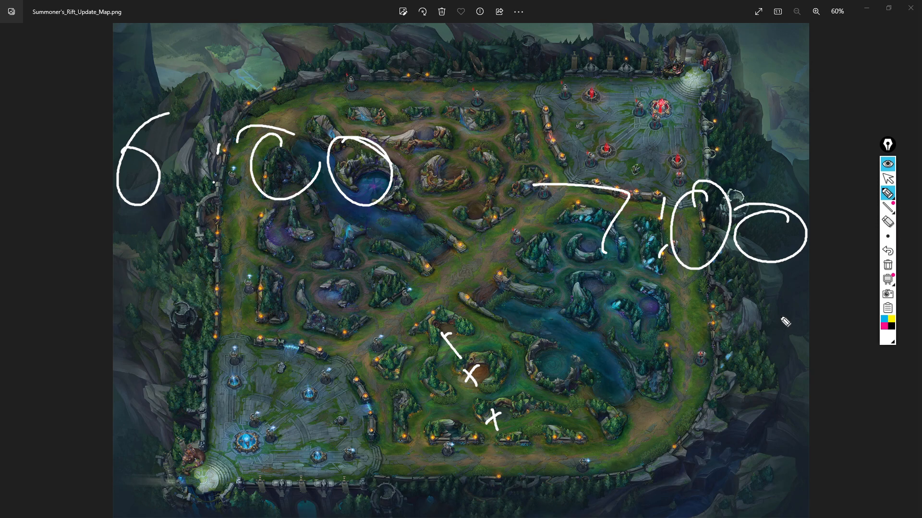
mouse_move(695, 324)
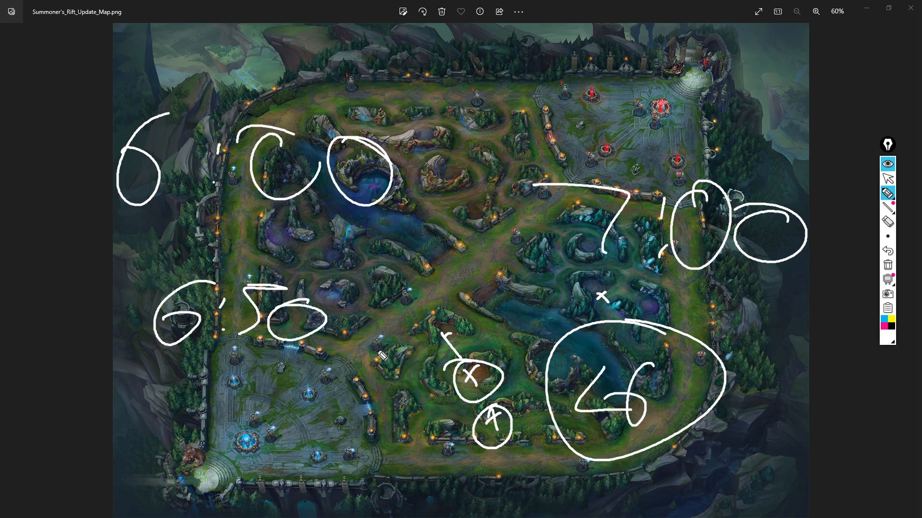
mouse_move(620, 324)
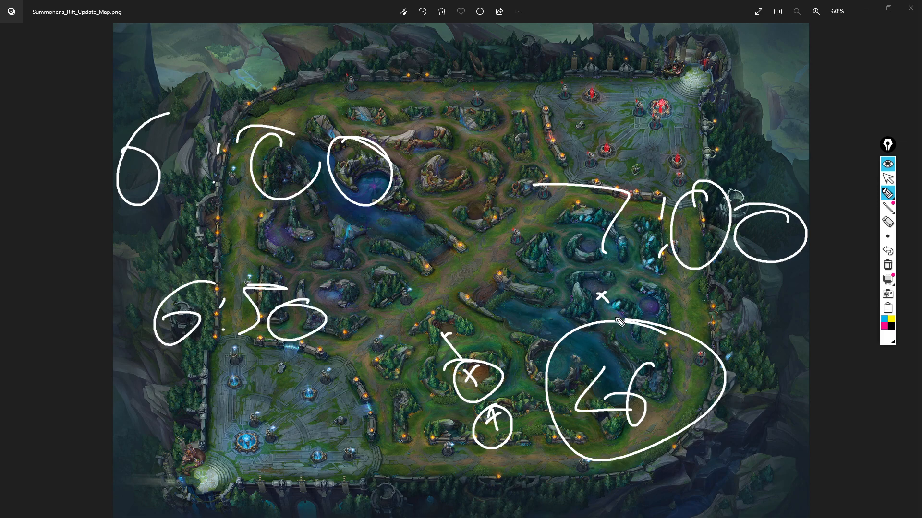
mouse_move(597, 344)
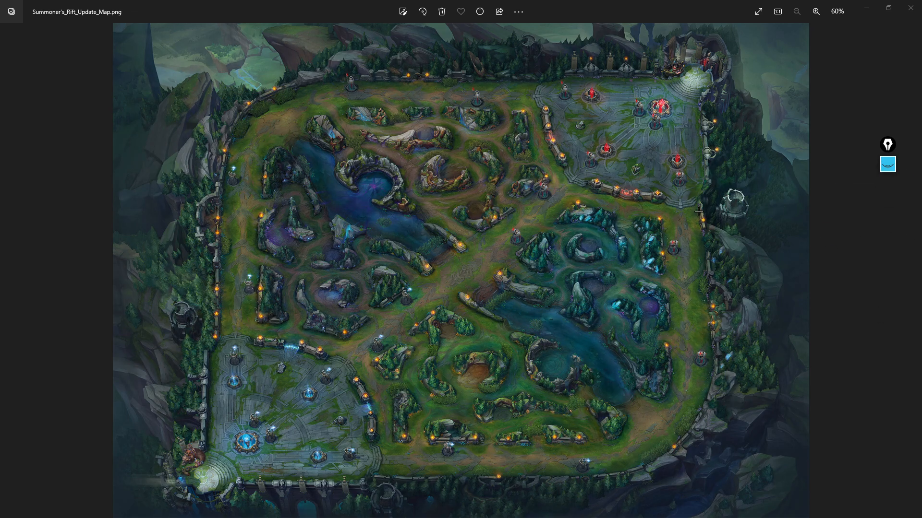
mouse_move(864, 171)
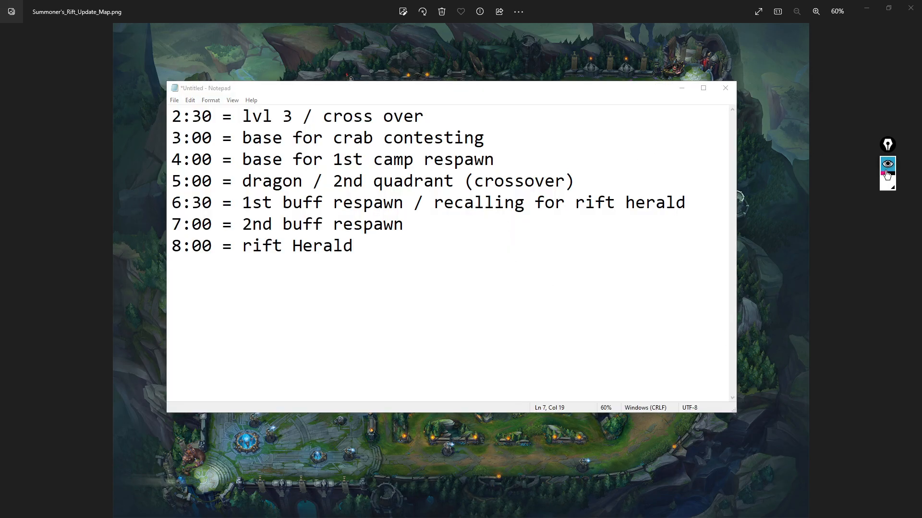
Resume the ppInk pen for drawing over the restored timing notes.
left_click(887, 164)
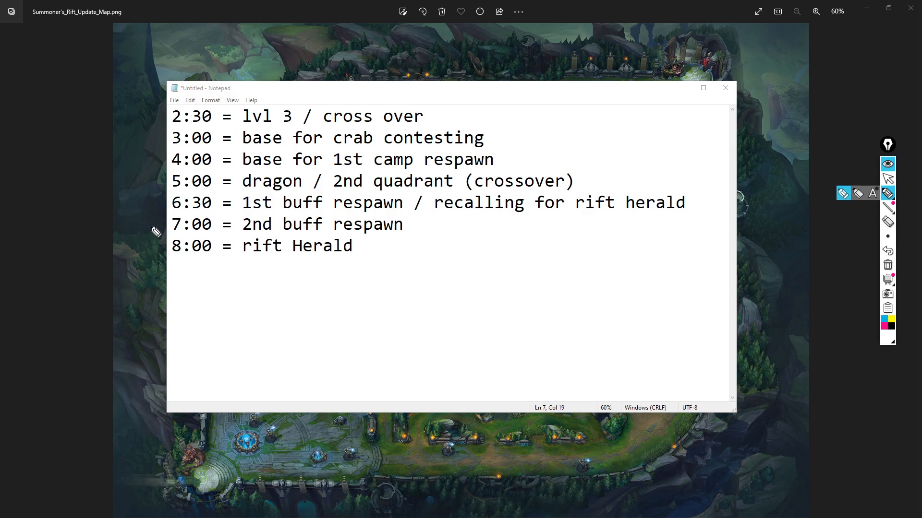